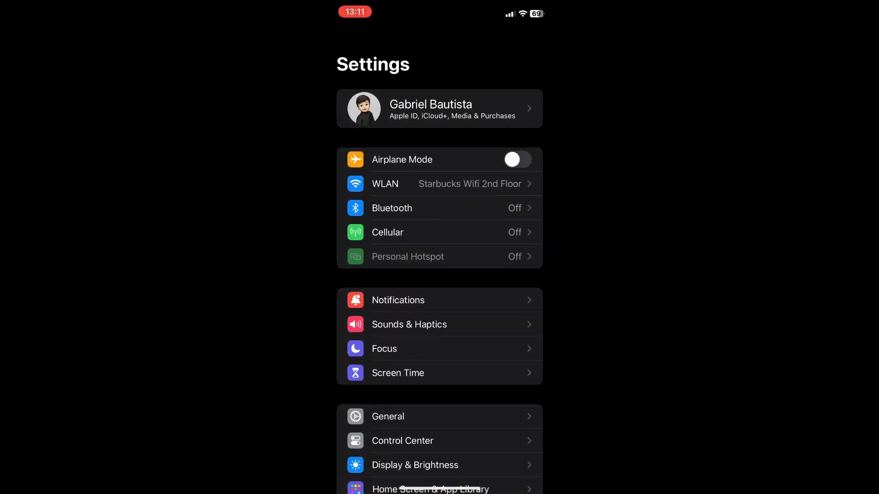
# Open Screen Time in Settings and browse its usage and restriction options.
pyautogui.scroll(-3)
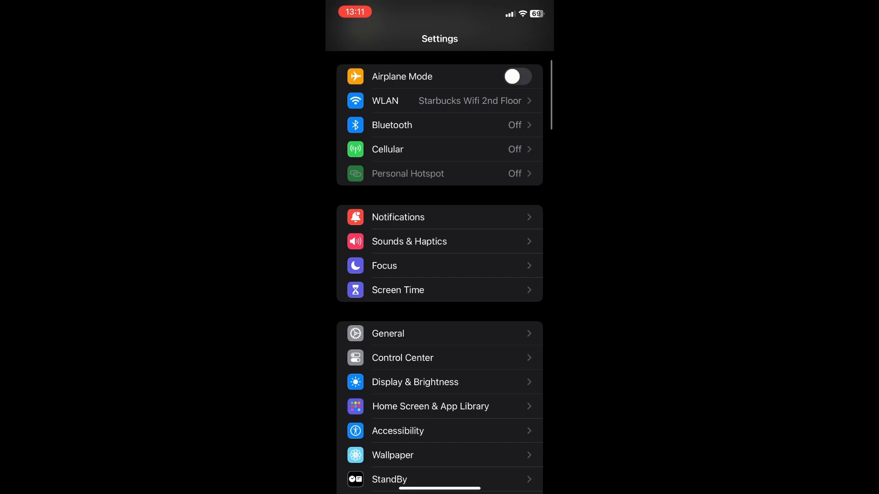
pyautogui.scroll(-3)
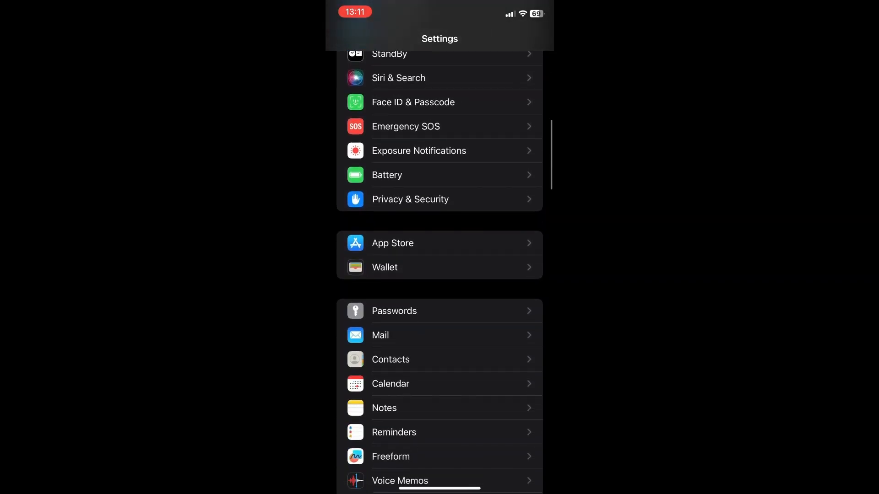
pyautogui.scroll(-3)
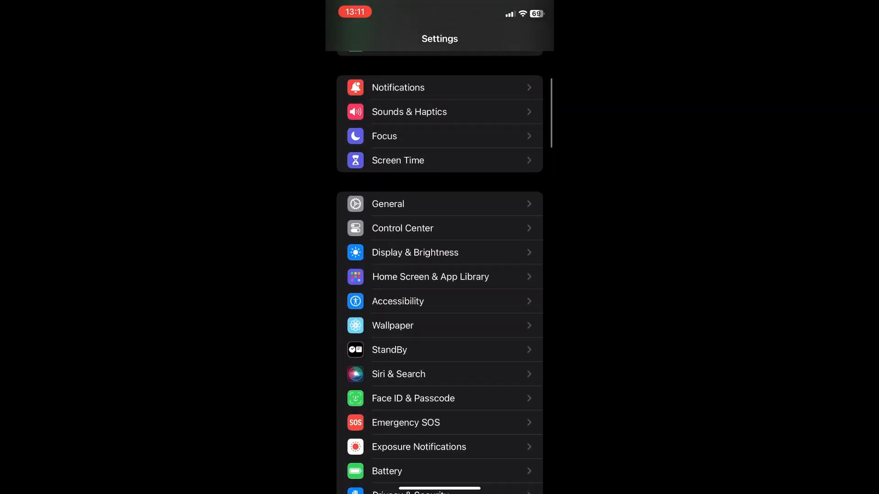
pyautogui.click(398, 160)
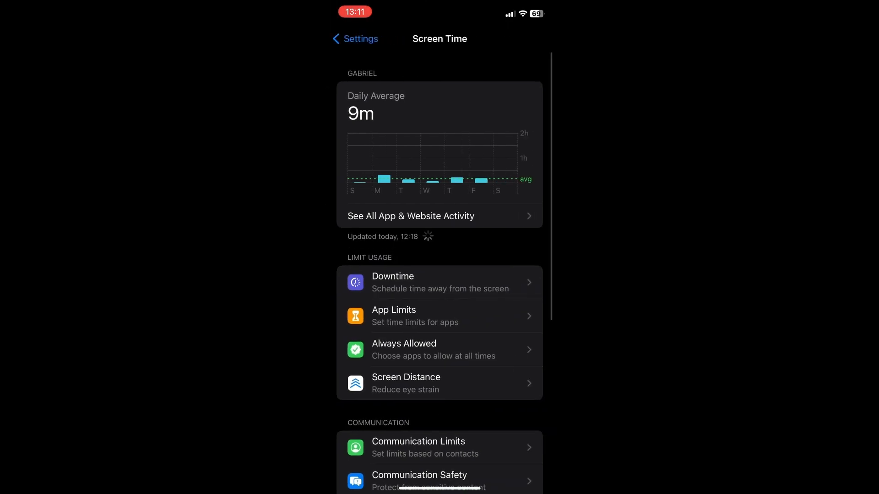
pyautogui.scroll(-3)
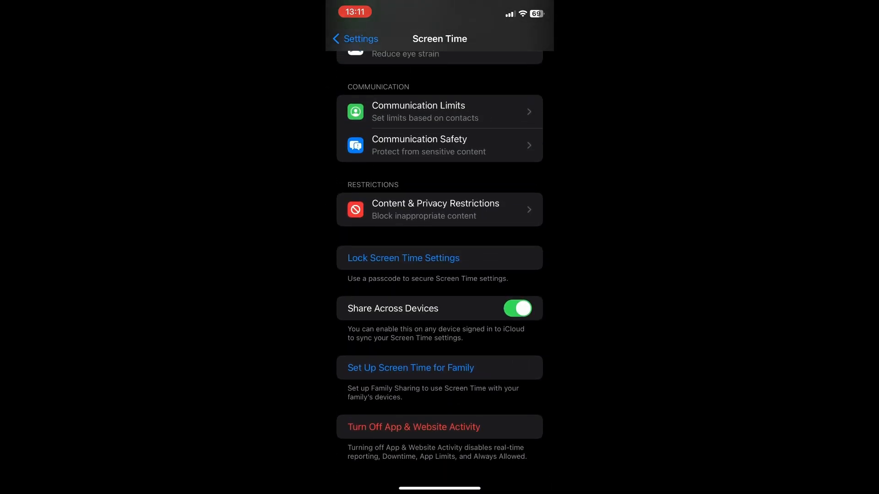
pyautogui.click(439, 209)
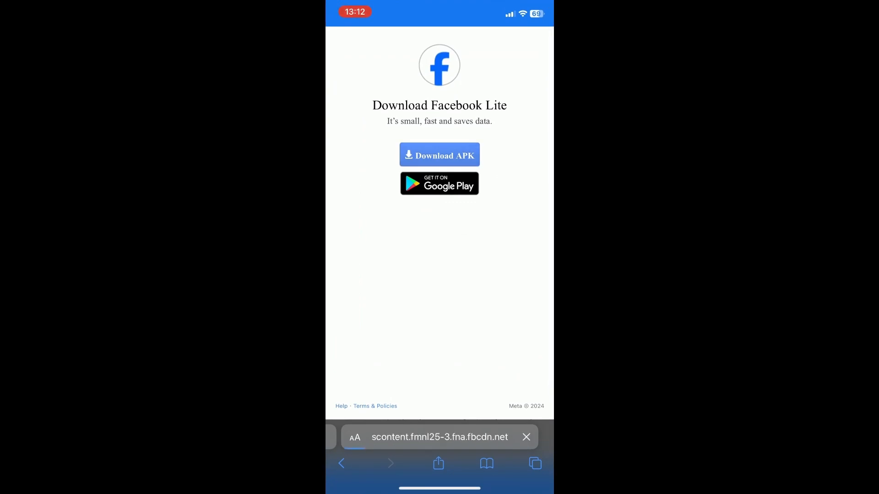
# Start the Facebook Lite APK download and confirm it in the Download prompt.
pyautogui.click(439, 155)
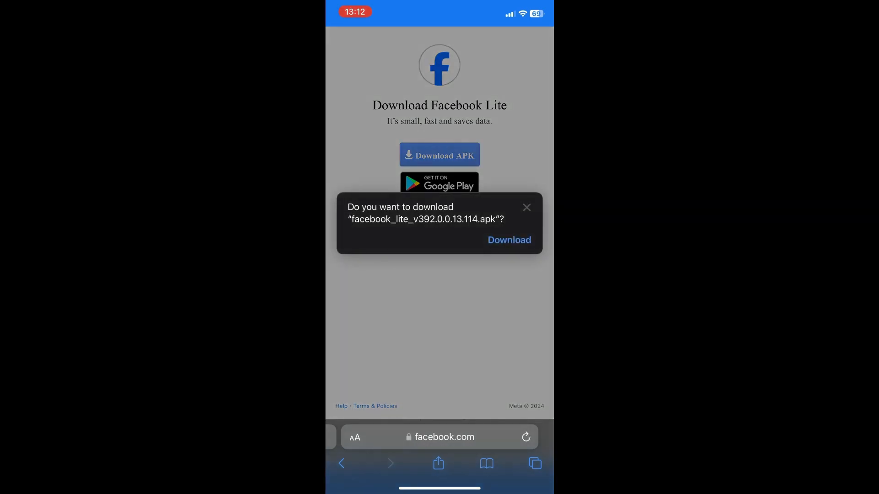
pyautogui.click(509, 240)
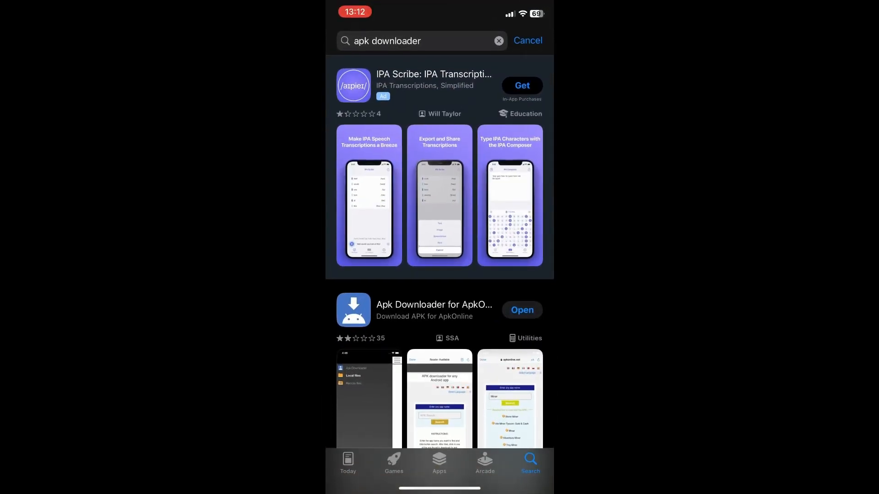
# Open the Apk Downloader for ApkOnline listing from the 'apk downloader' results.
pyautogui.scroll(-3)
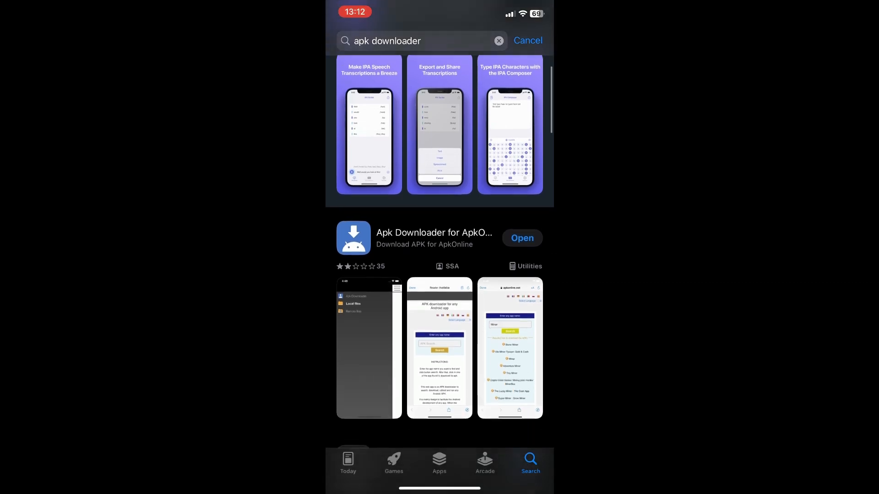
pyautogui.click(435, 238)
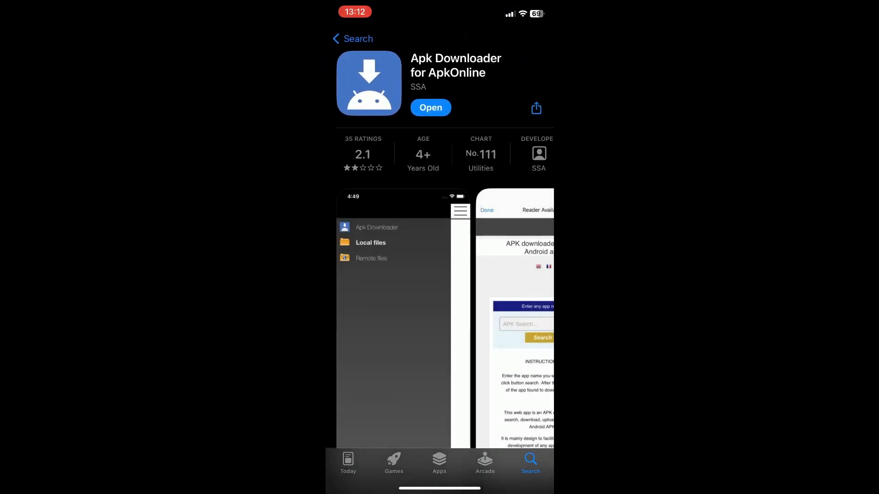
# Launch Apk Downloader from its App Store page and answer the wireless data alert.
pyautogui.click(431, 107)
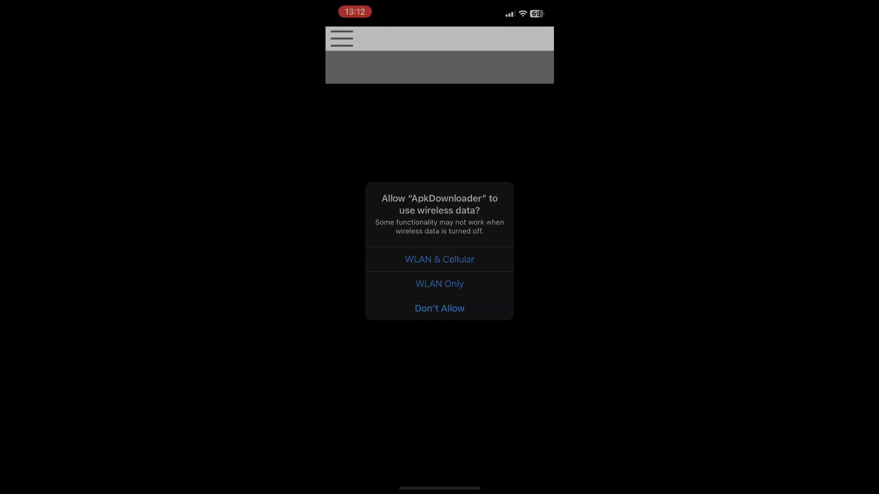
pyautogui.click(439, 259)
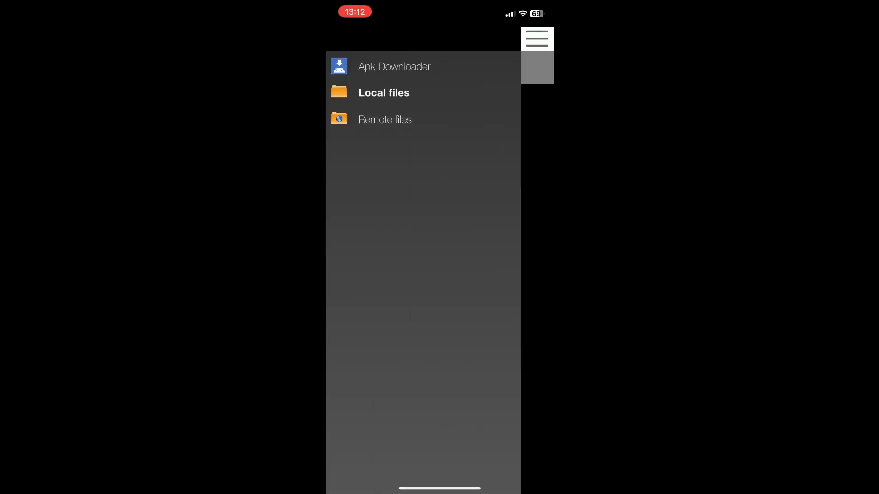